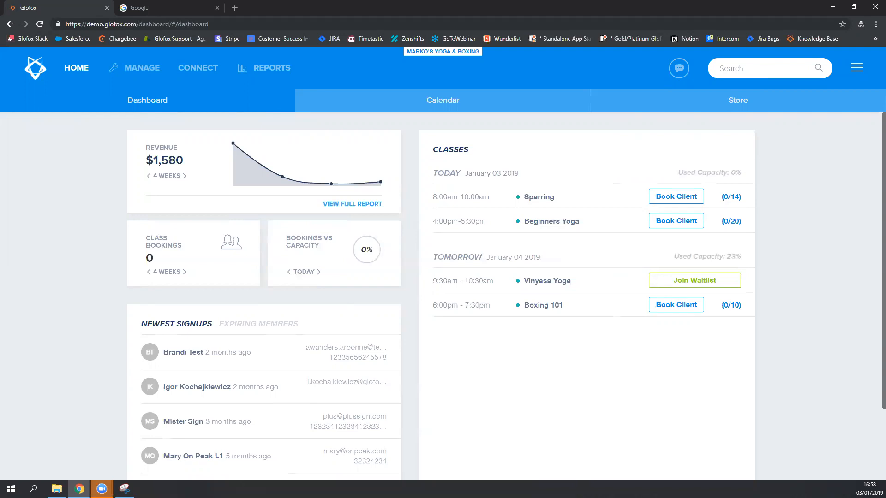
mouse_move(856, 67)
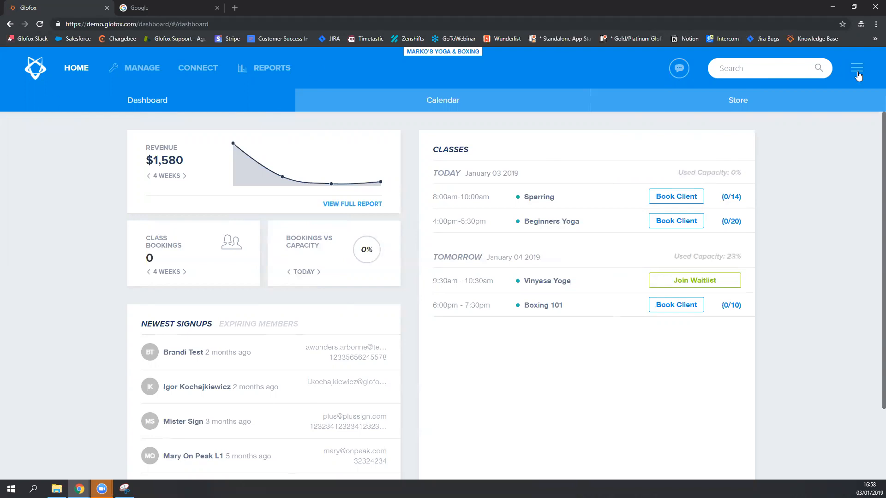
mouse_move(856, 65)
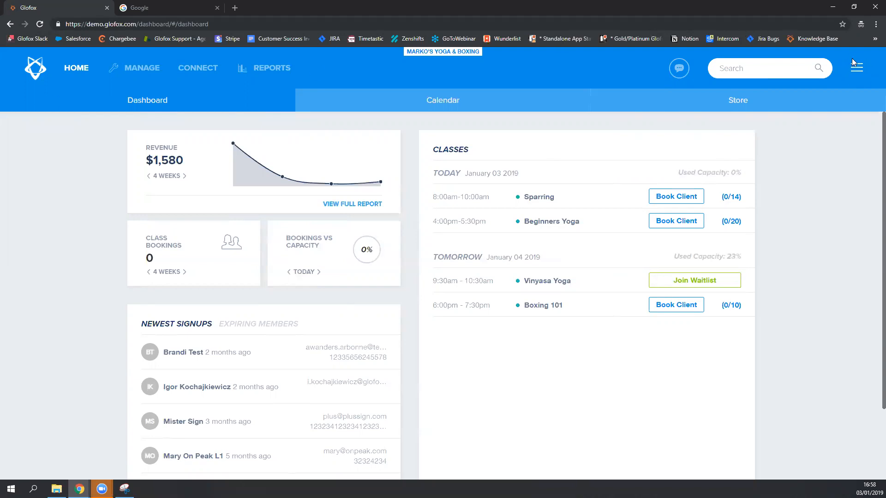
Step: Reveal the account menu listing Dictionary, Member App, Attendance, Settings and Support
click(857, 65)
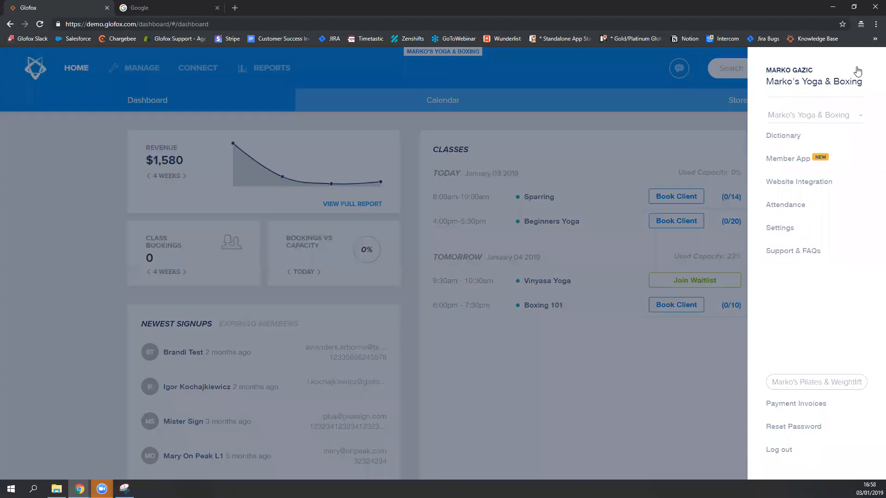
Step: In Attendance settings, switch Access logging on and save with Update
click(784, 205)
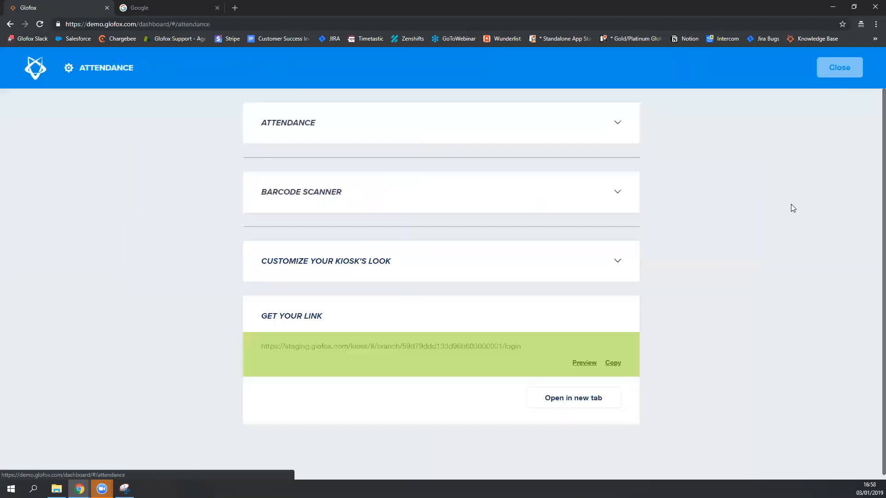
click(618, 123)
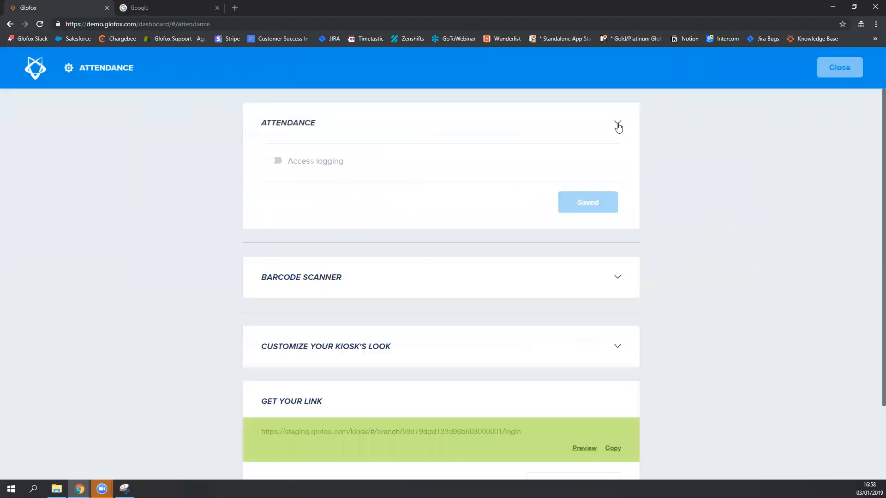
click(274, 161)
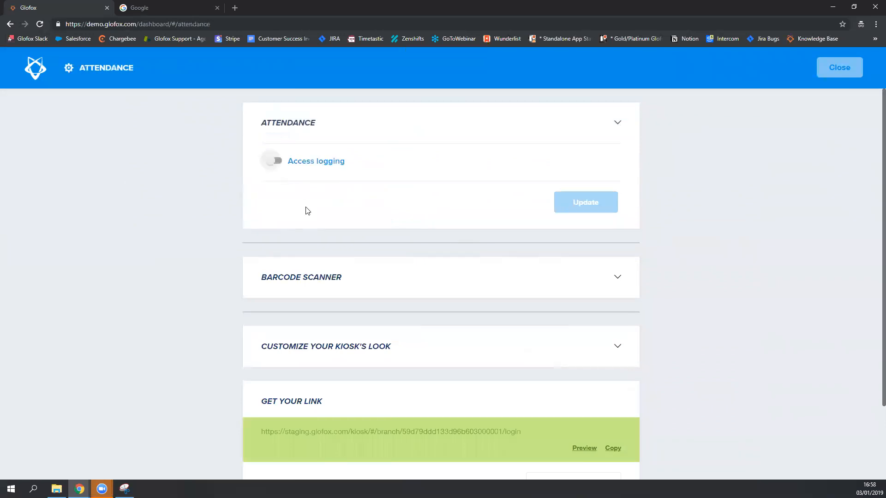
click(274, 160)
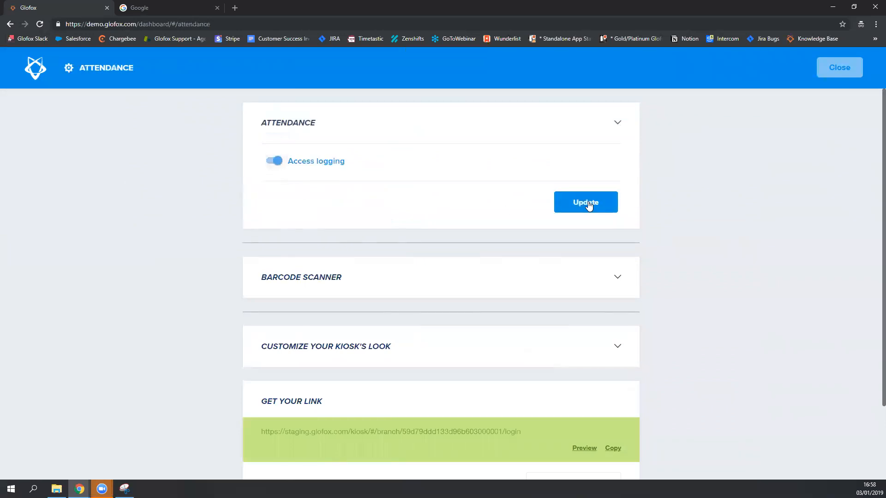
click(586, 203)
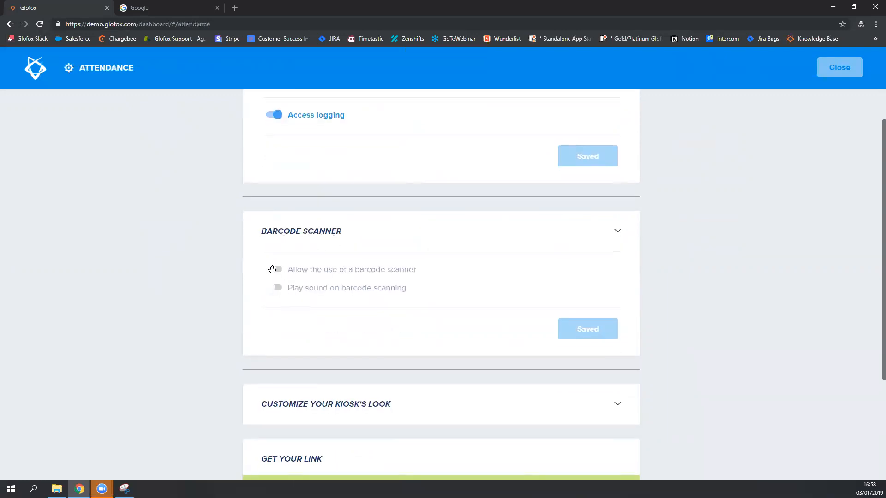
Step: Enable barcode scanner use and scanning sound, save, and return to the dashboard
click(274, 268)
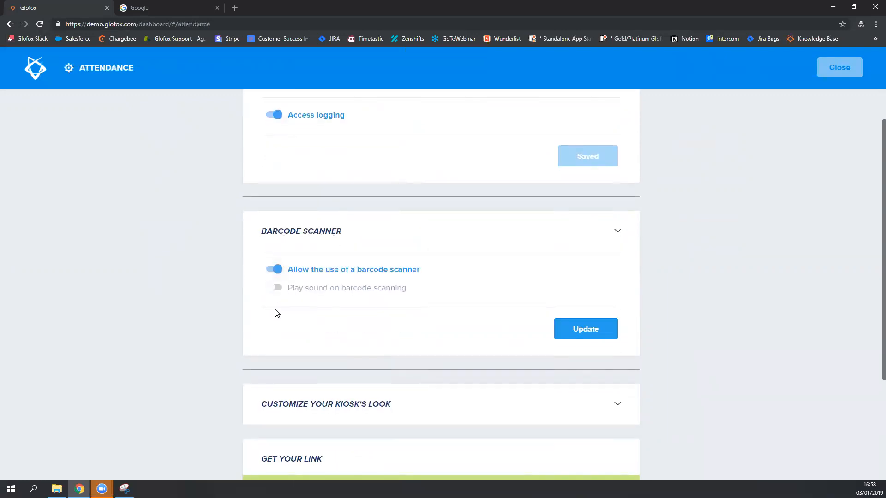
mouse_move(276, 286)
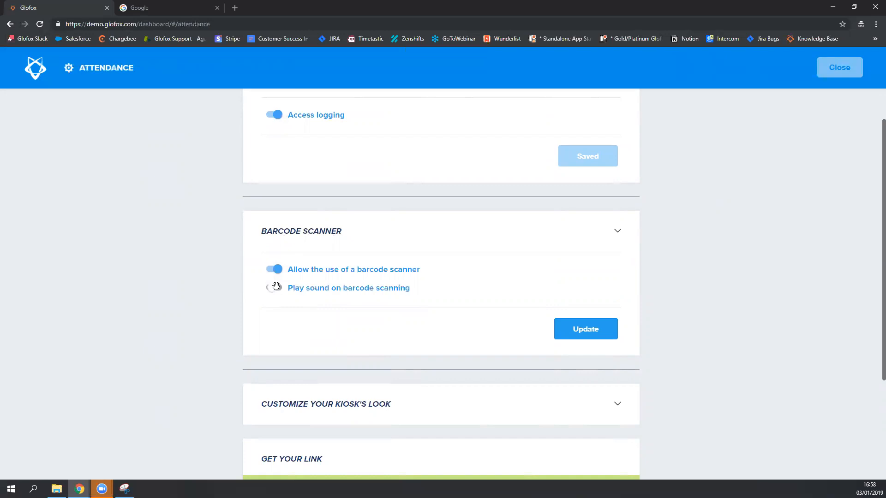
click(273, 288)
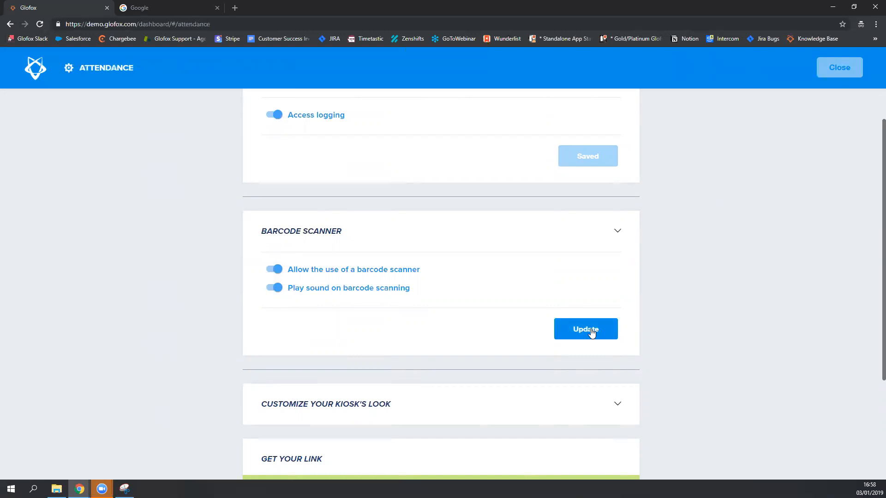
click(585, 330)
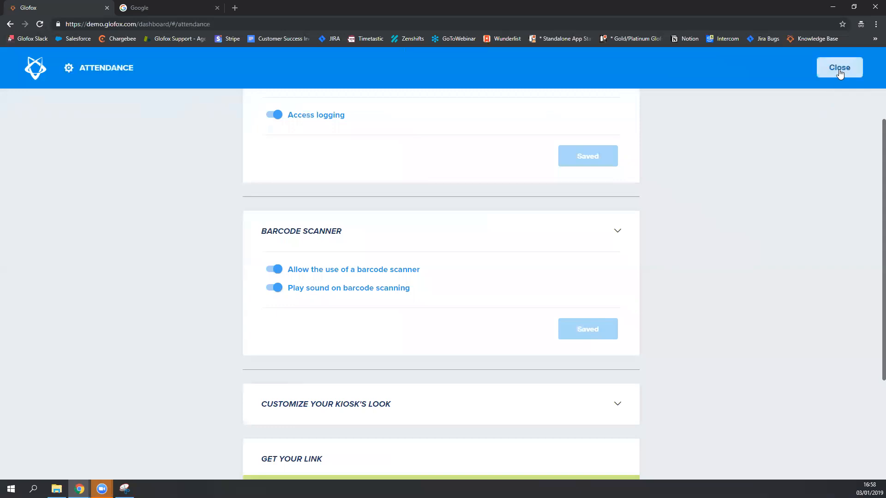
click(838, 68)
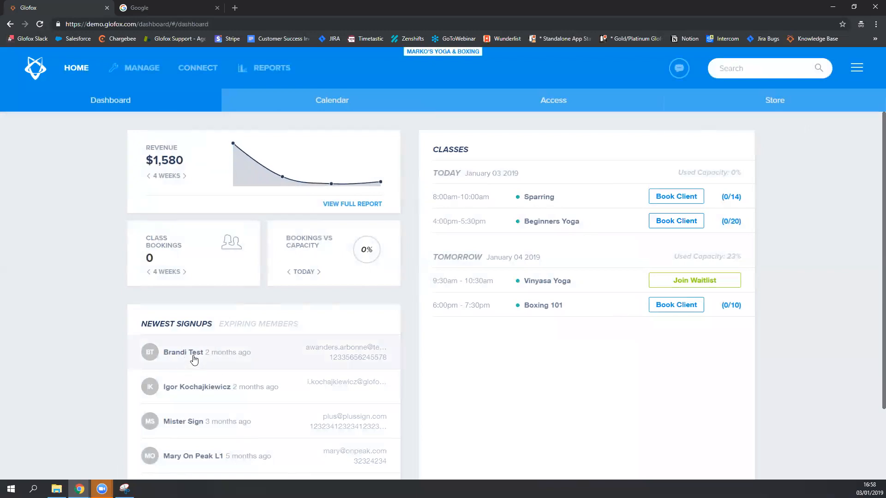
Step: Bring up Brandi Test's personal details from Newest Signups and start Assign Barcode
click(182, 351)
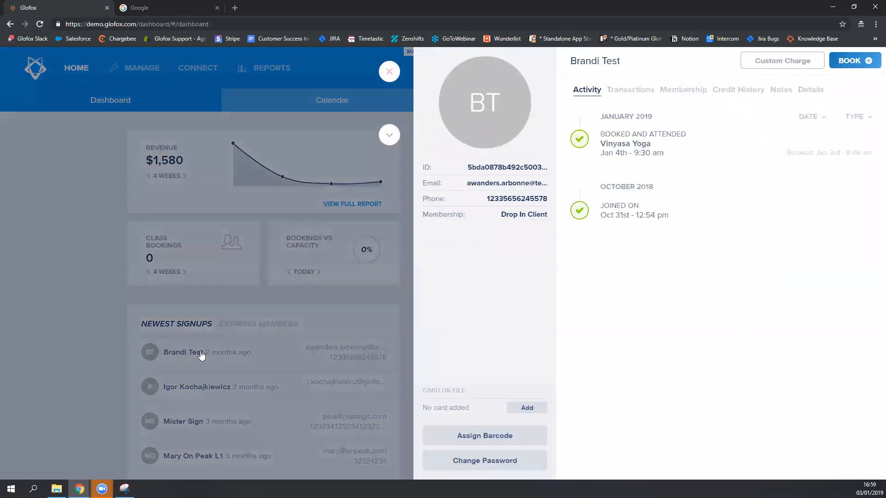
mouse_move(869, 172)
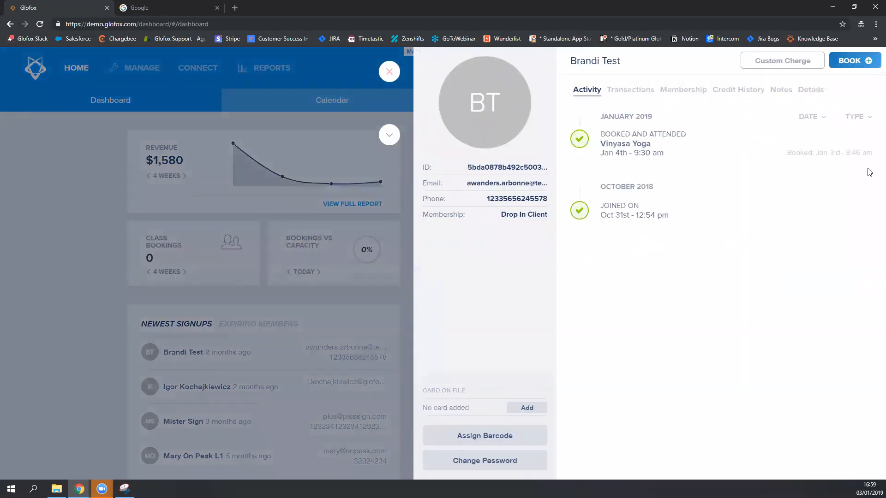
click(810, 89)
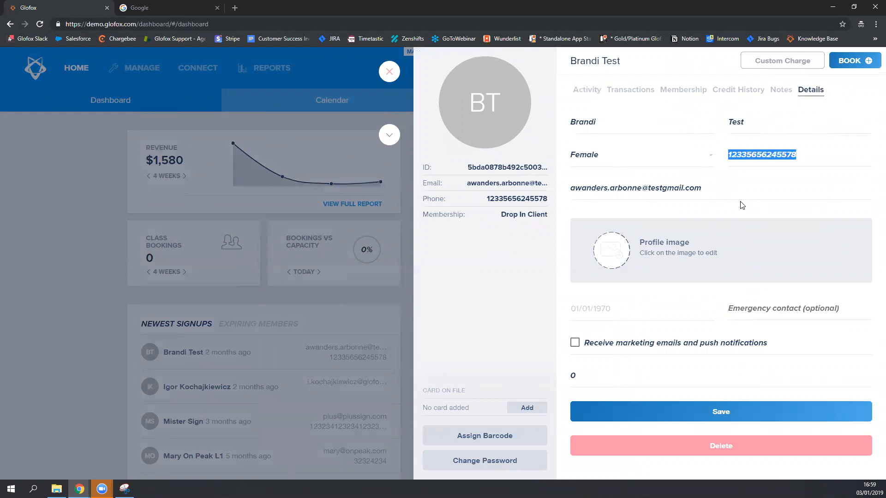
mouse_move(579, 248)
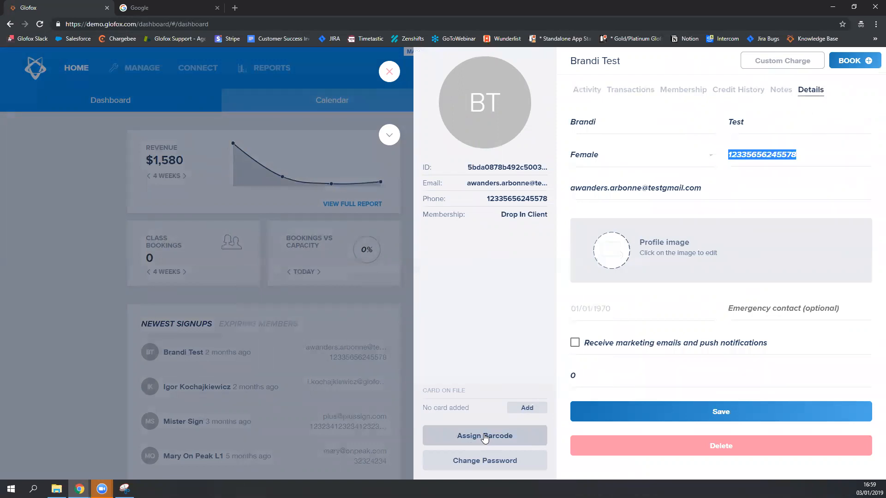
click(484, 435)
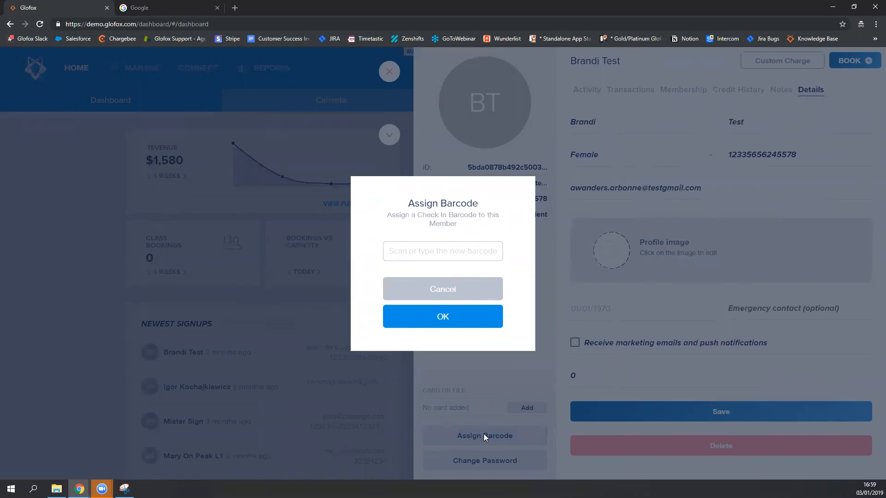
click(442, 251)
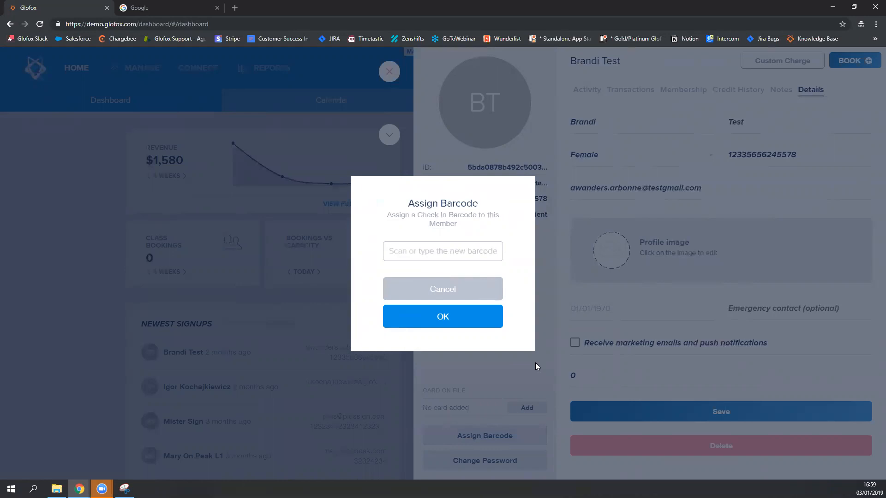
click(442, 289)
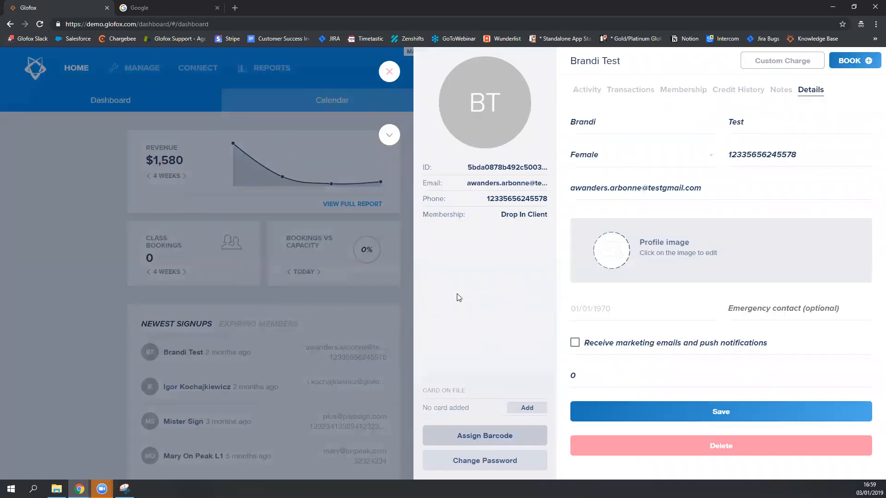
mouse_move(489, 436)
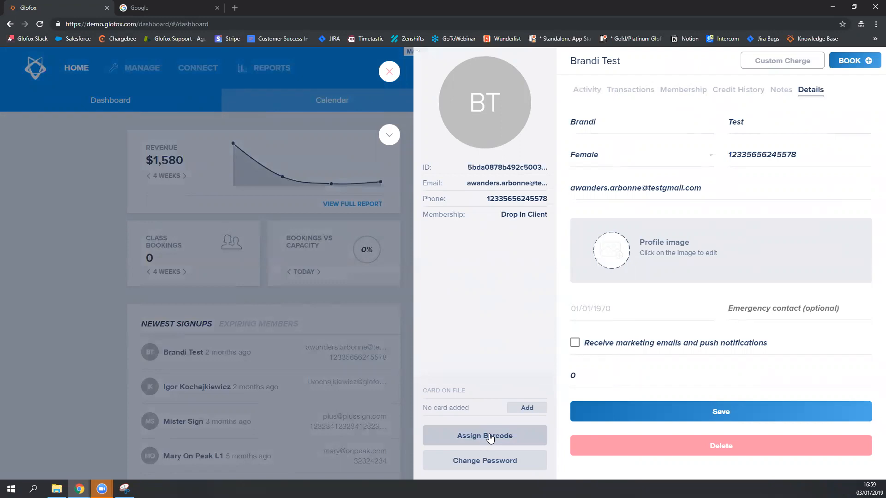
click(388, 71)
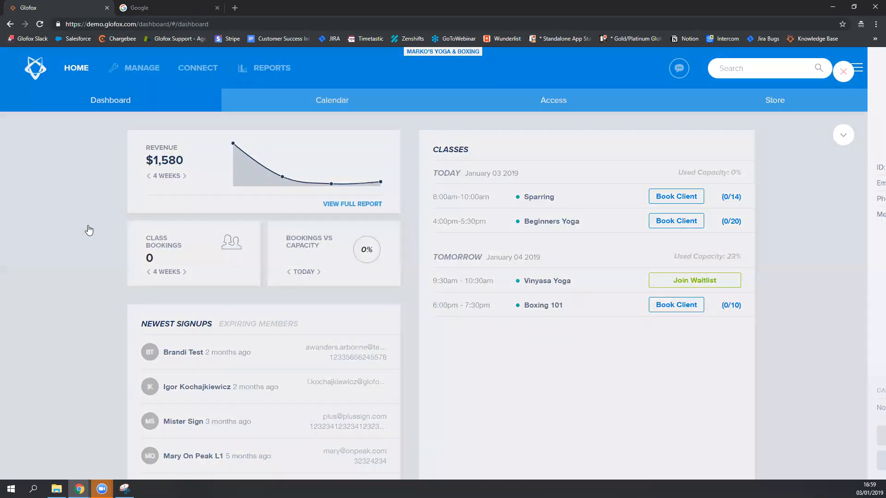
Step: View the Access log with Mary On Peak L1 valid and Brandi Test invalid check-ins
click(843, 71)
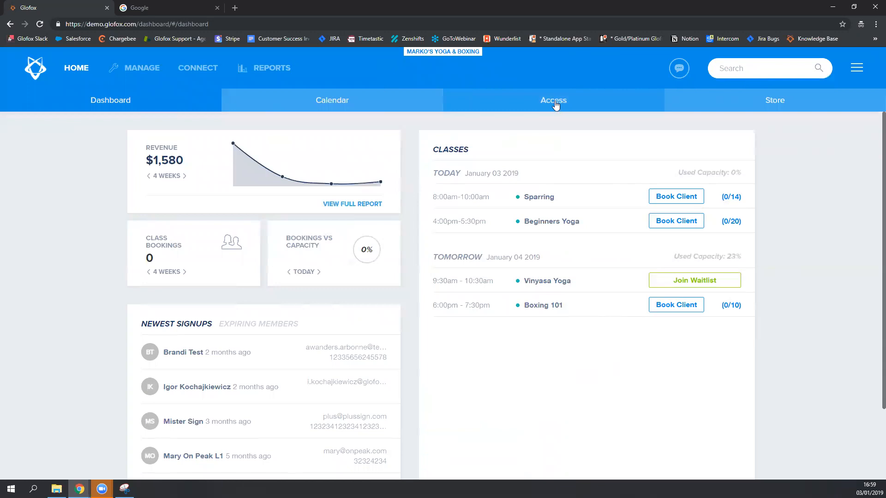
click(553, 100)
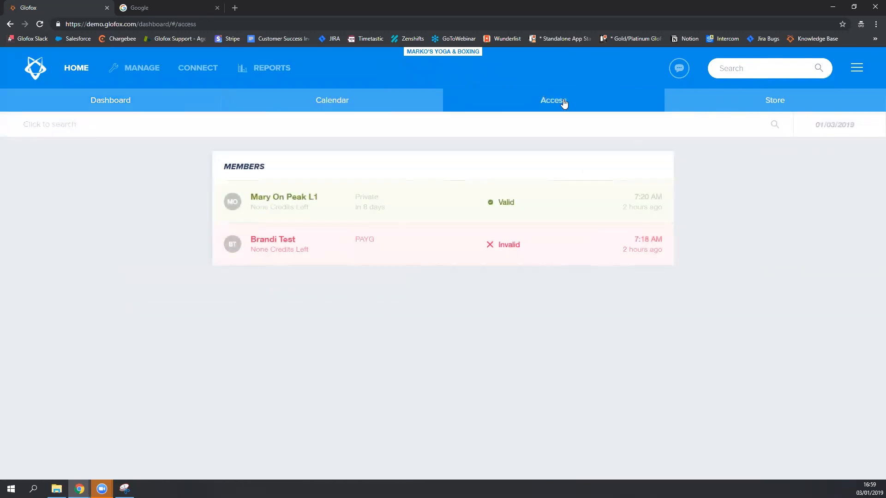
mouse_move(700, 178)
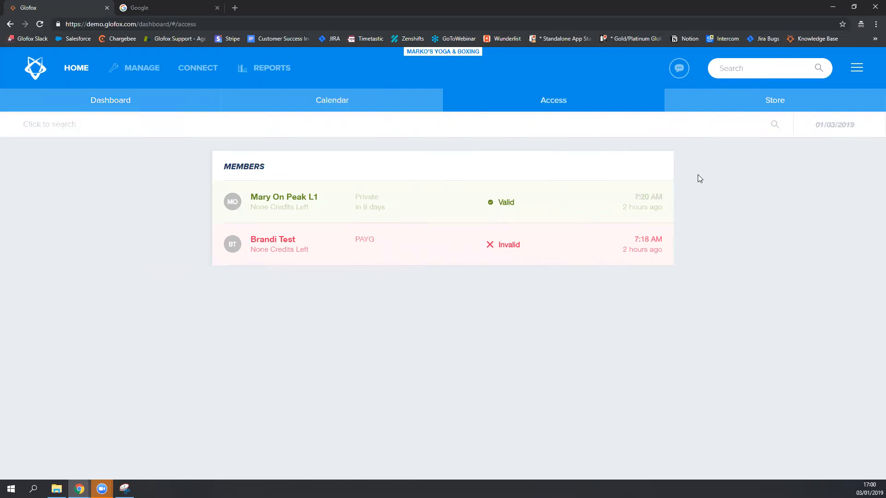
mouse_move(194, 71)
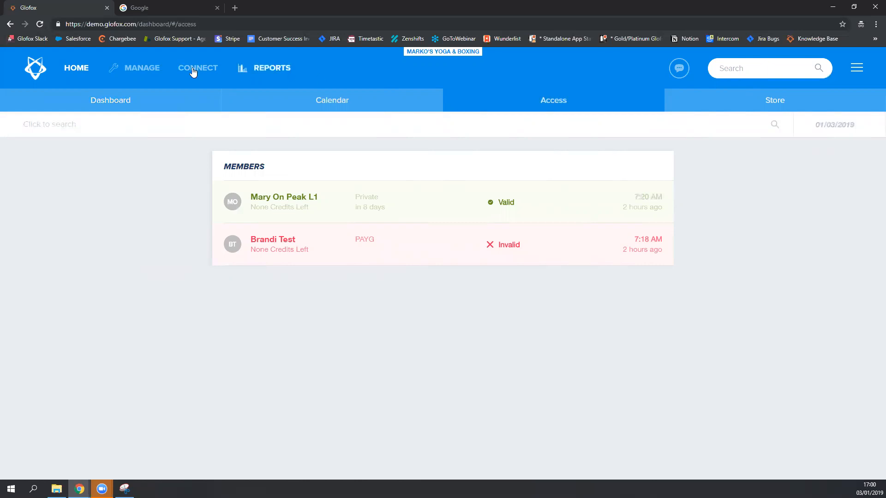
Step: Show the Manage Clients list of six members, then switch to the Google browser tab
click(141, 67)
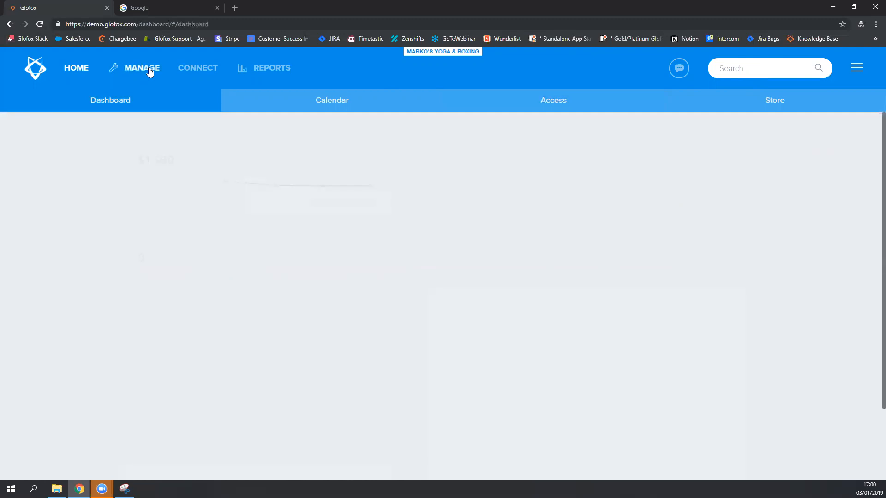
click(140, 68)
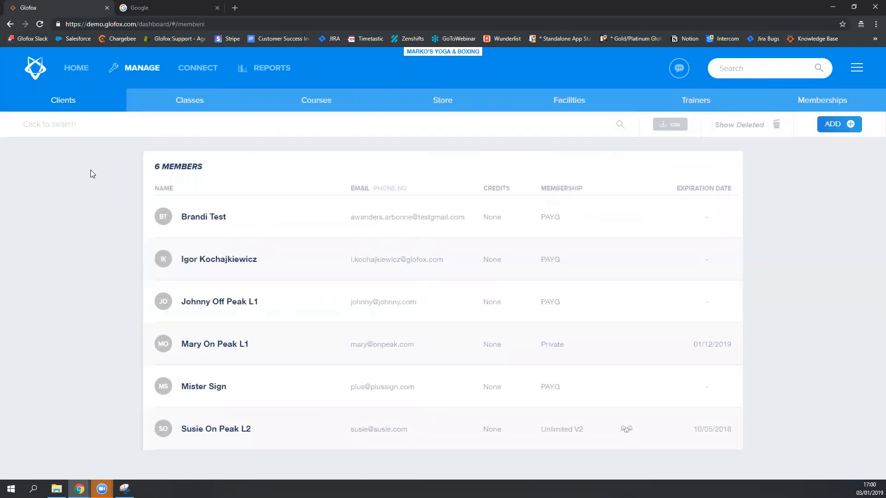
mouse_move(95, 197)
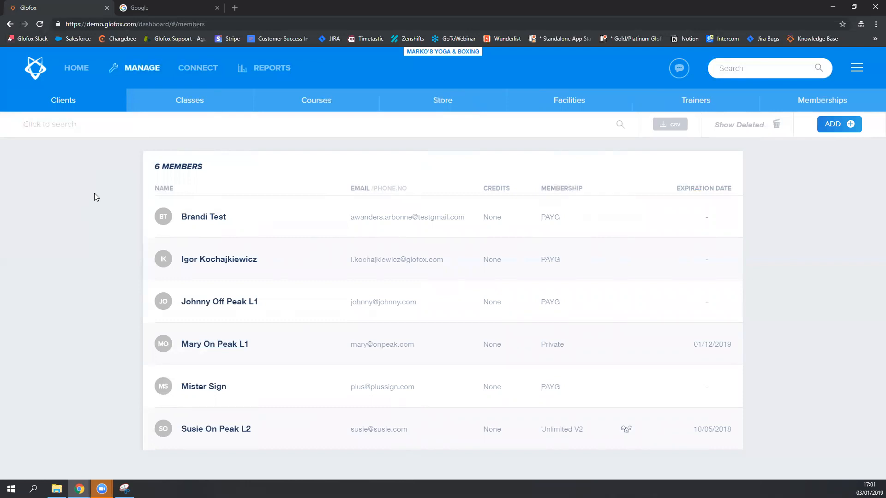
mouse_move(135, 183)
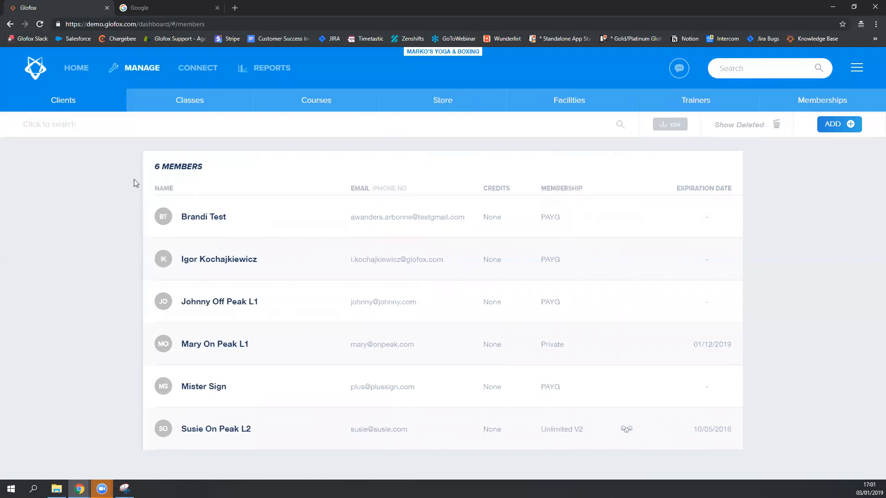
mouse_move(109, 195)
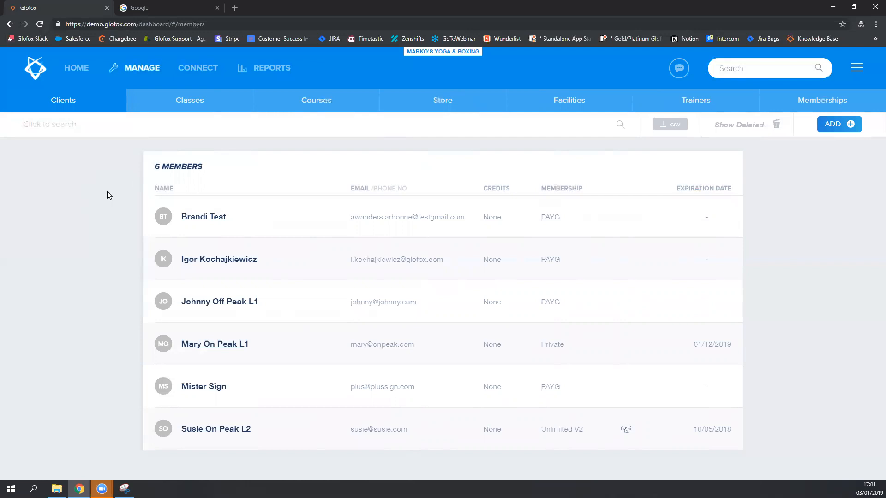
click(164, 8)
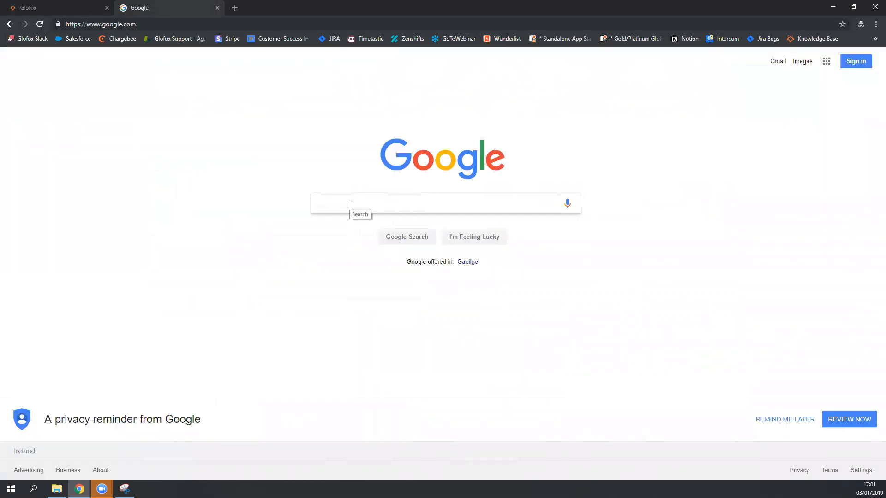
mouse_move(337, 220)
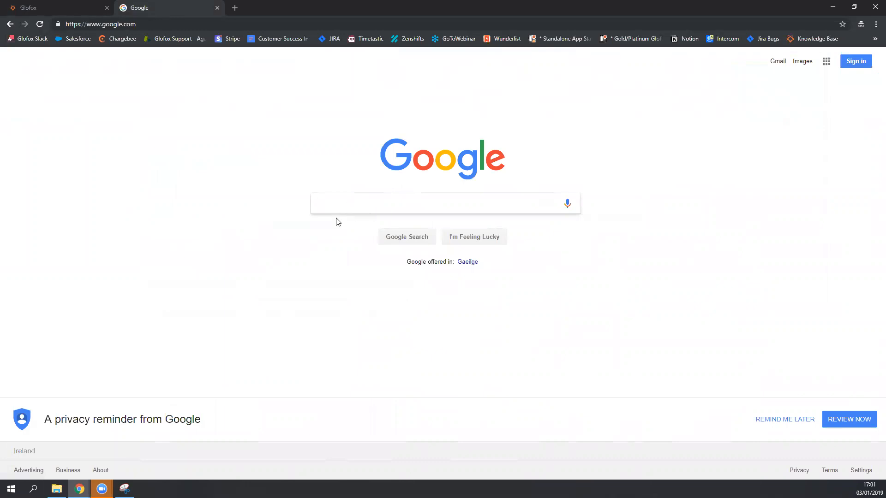
mouse_move(9, 54)
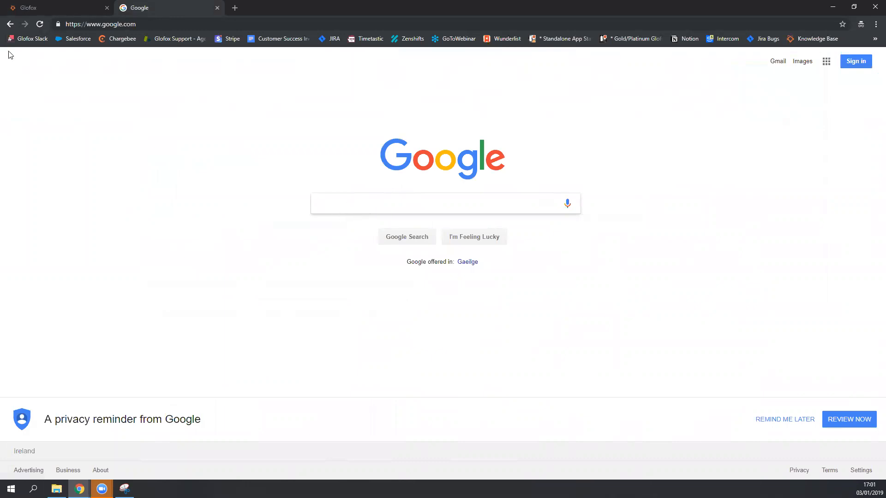
mouse_move(174, 10)
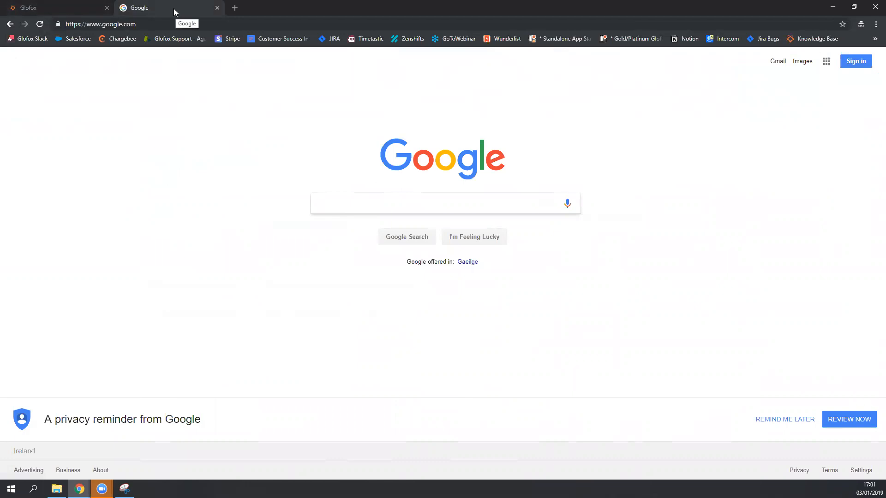
Step: Leave the Google search box unsearched and return to the Glofox dashboard tab
click(445, 203)
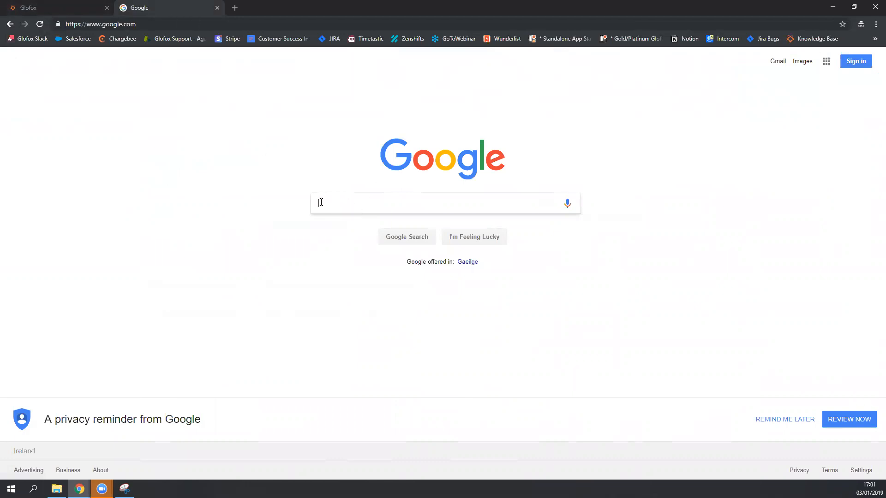
mouse_move(386, 203)
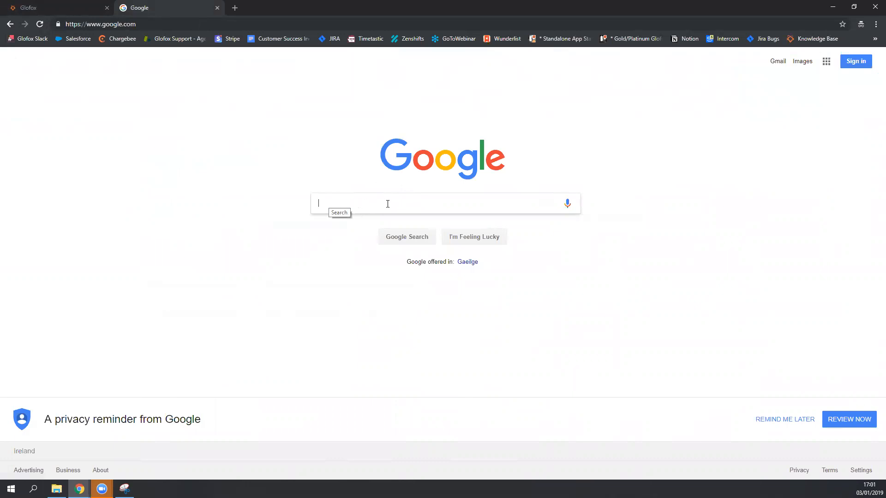
mouse_move(381, 205)
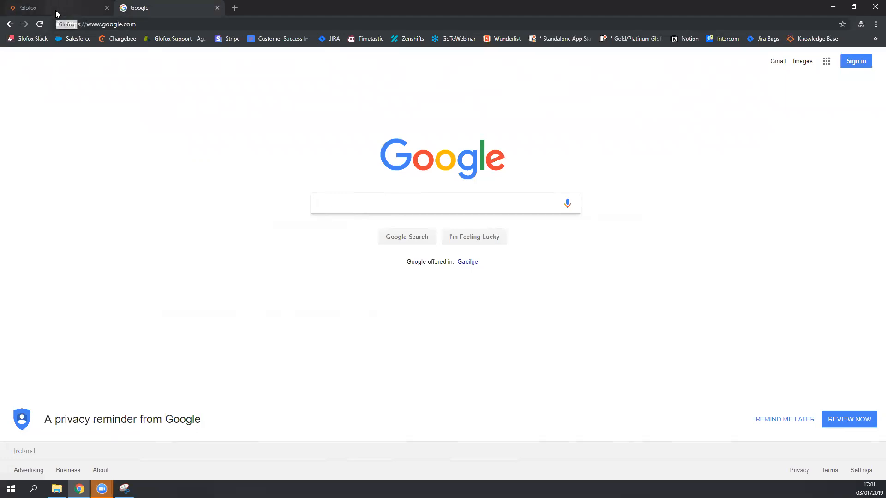
click(51, 7)
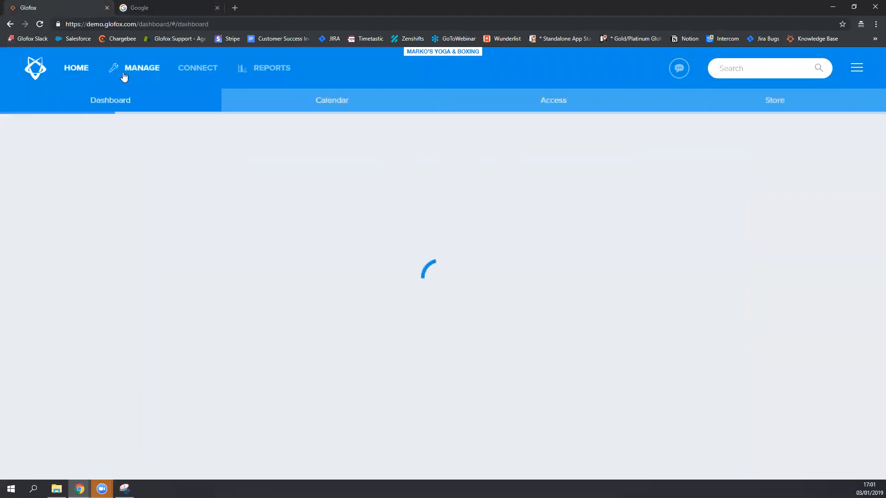